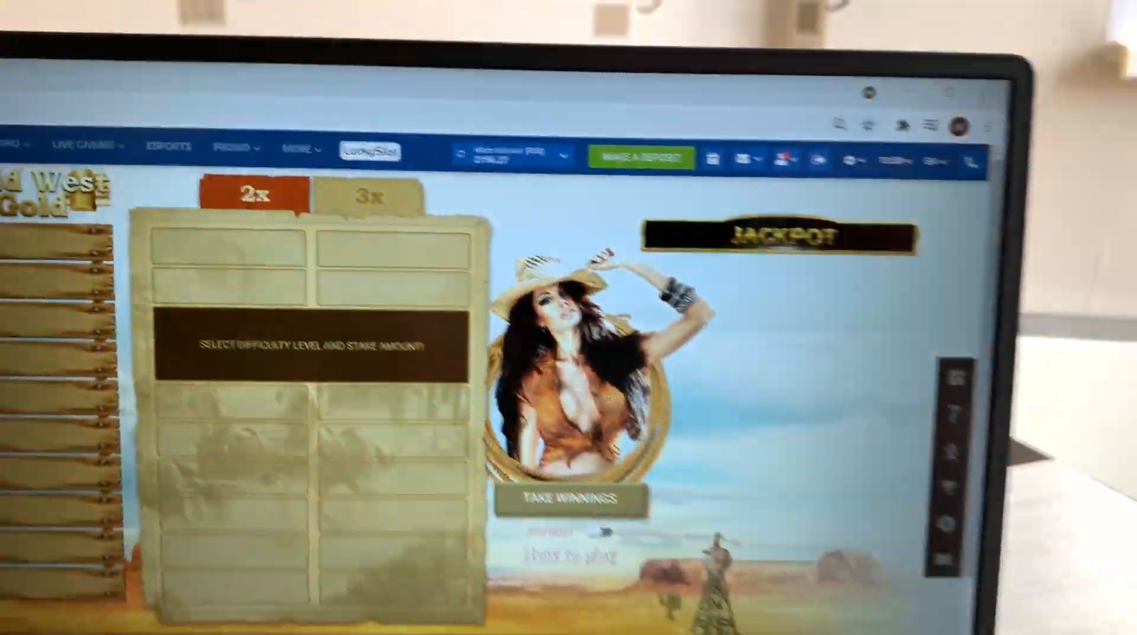
pyautogui.scroll(-3)
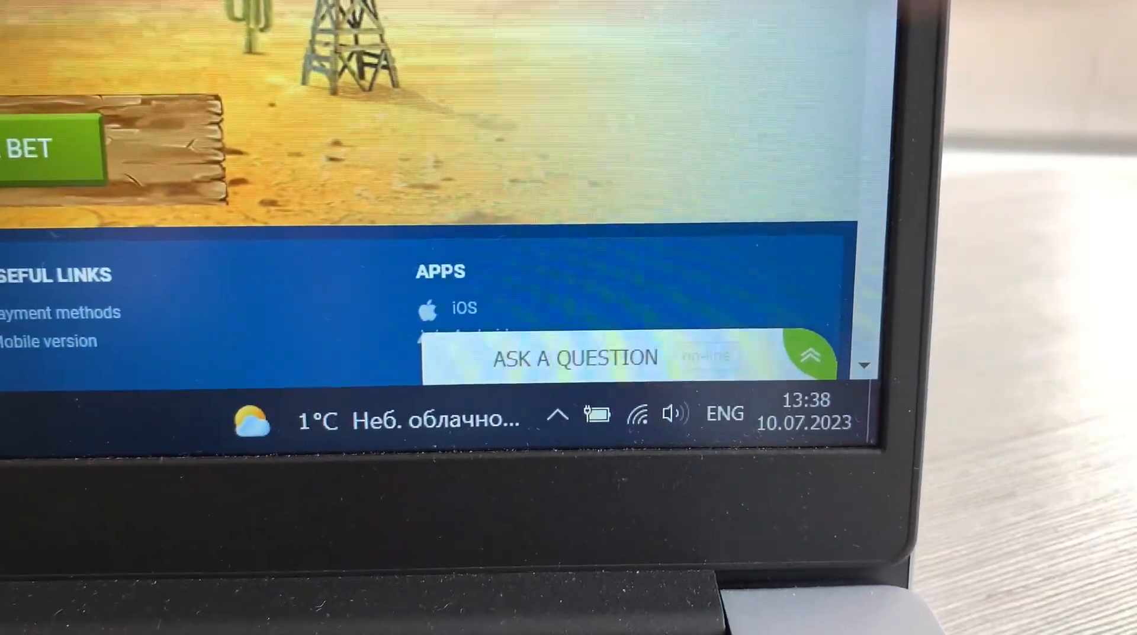